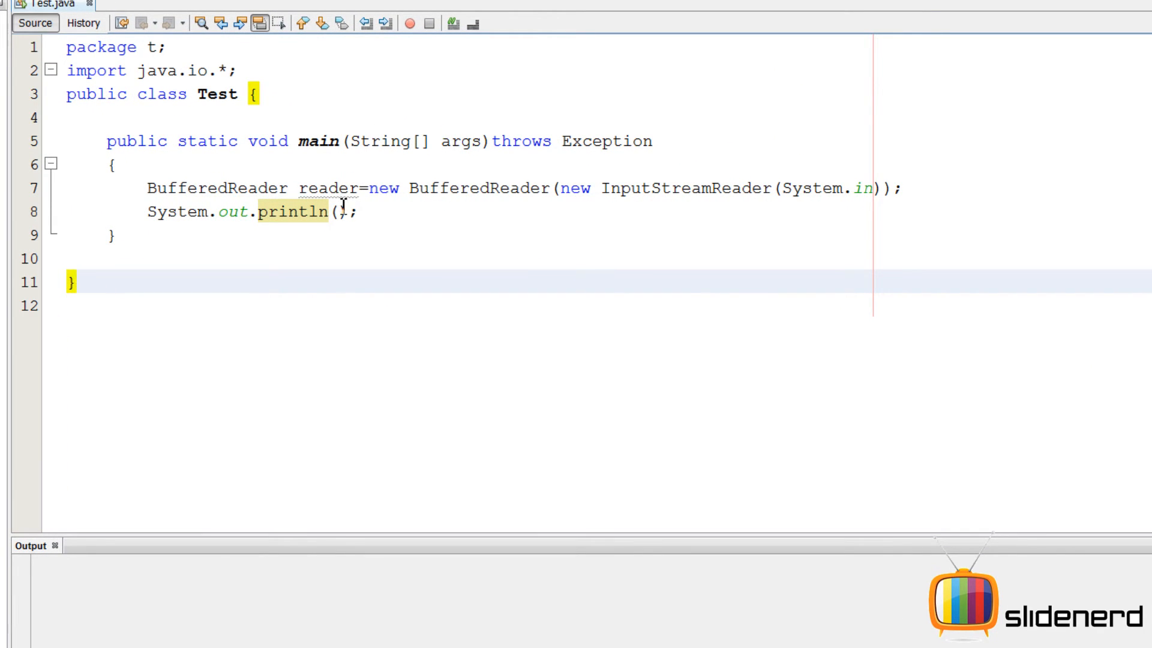
Step: Print the prompt 'Enter a number' and declare int no=0
{"action": "type", "text": "\"E\""}
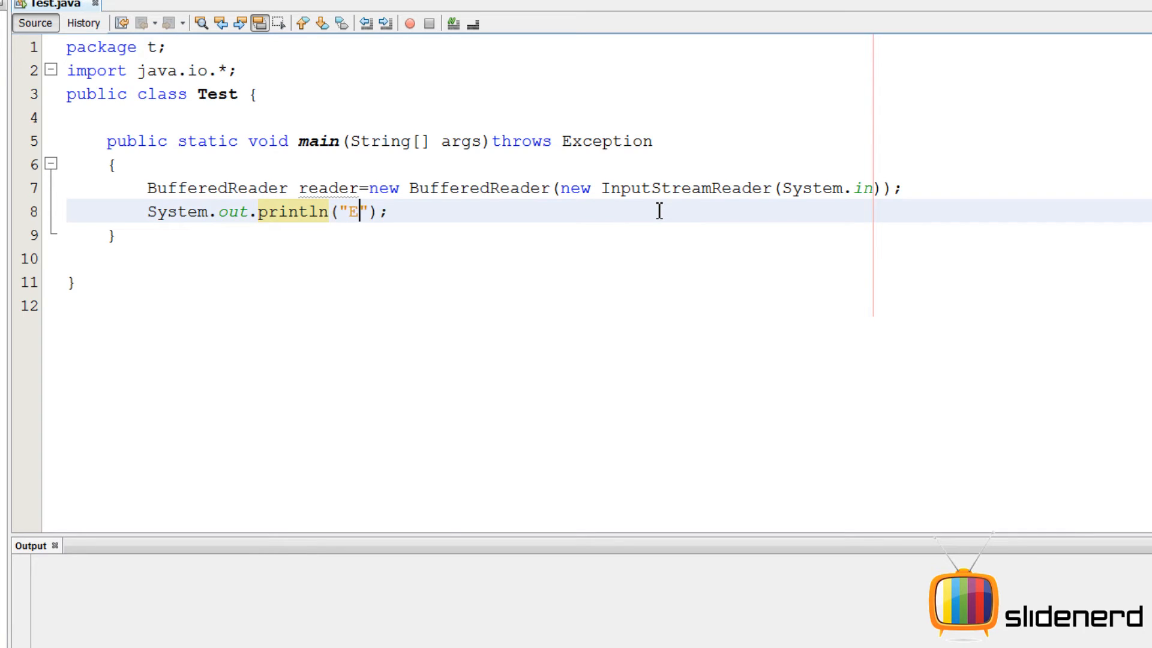
{"action": "type", "text": "nter a number"}
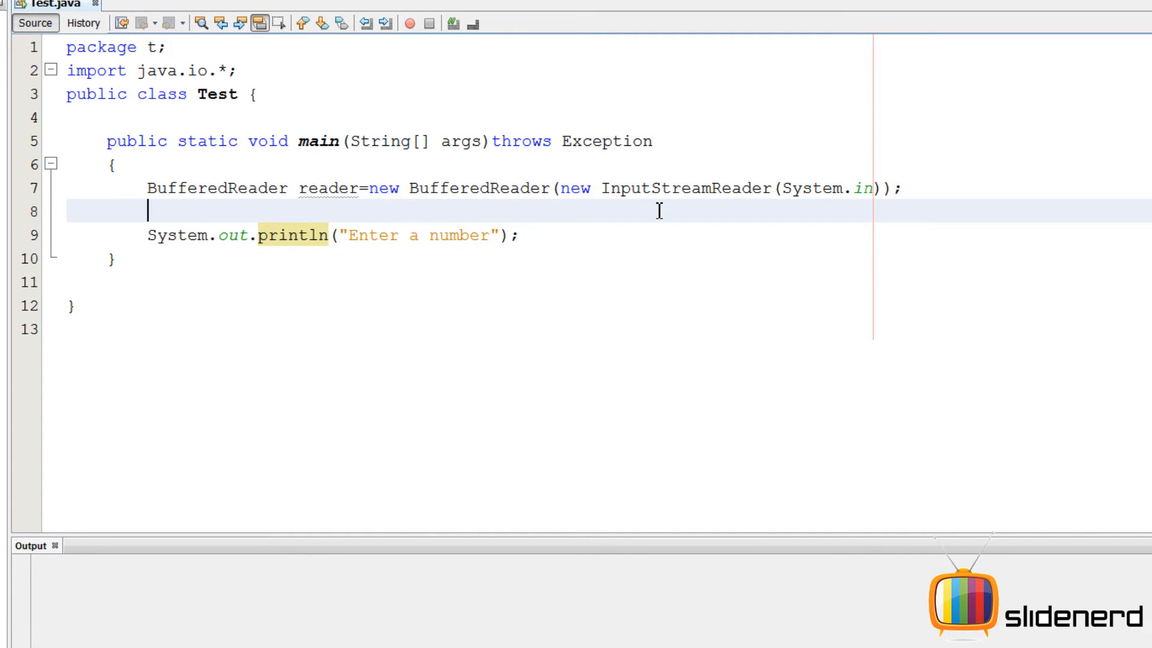
{"action": "type", "text": "int no"}
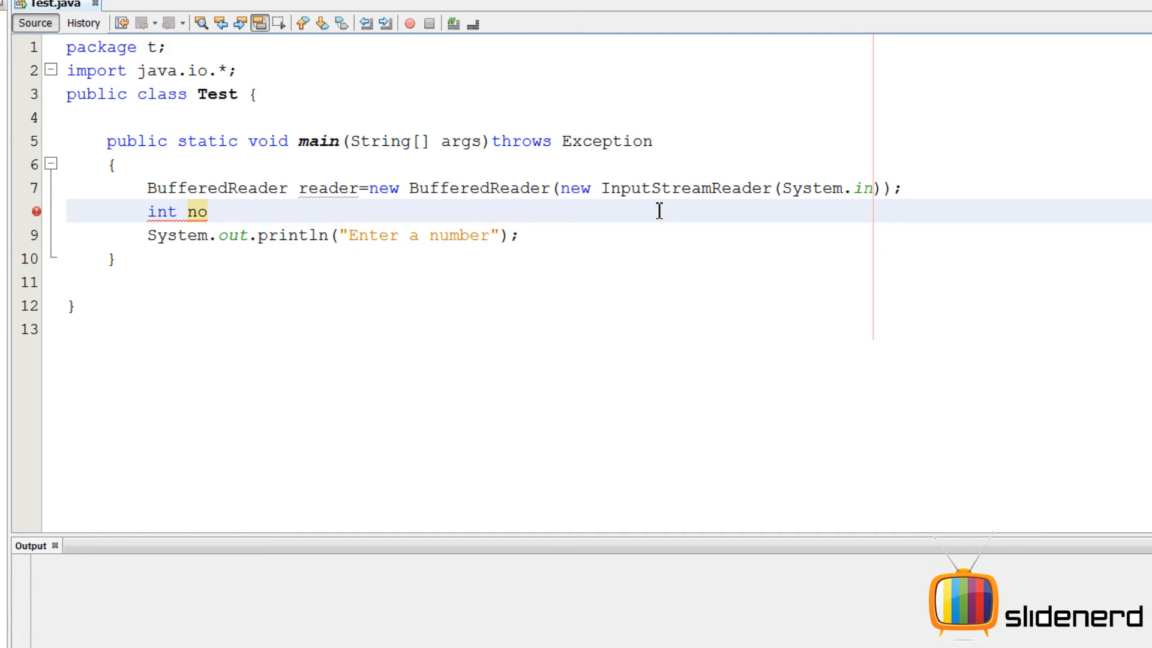
{"action": "type", "text": "=0;"}
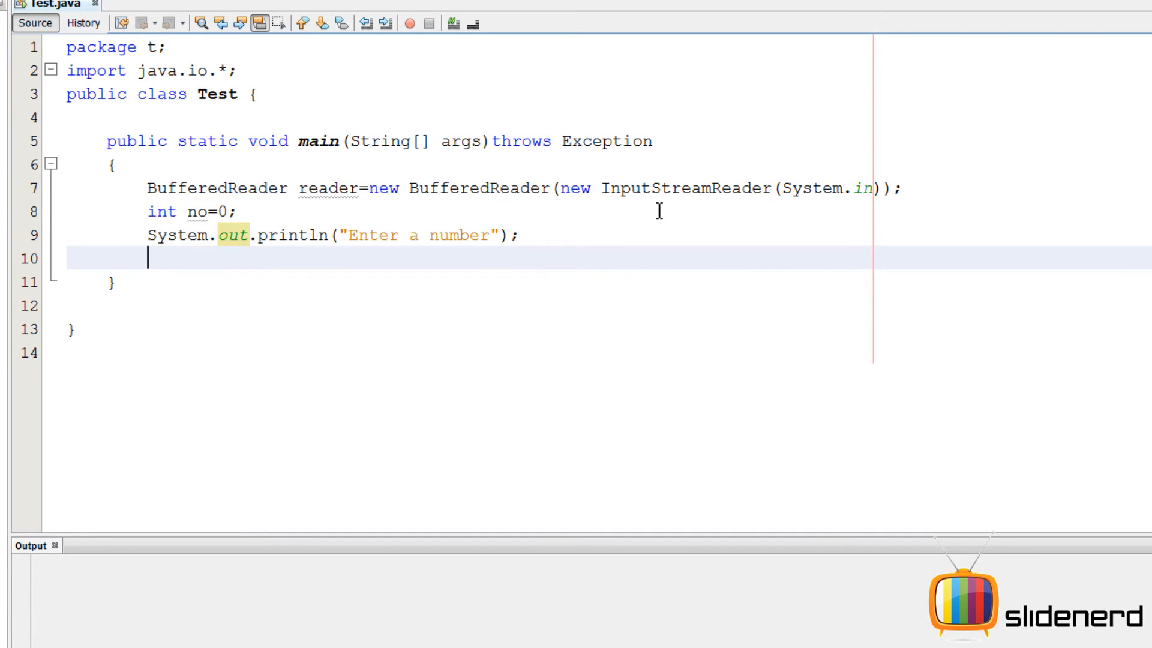
Step: Read an integer into no with Integer.parseInt(reader.readLine())
{"action": "type", "text": "no="}
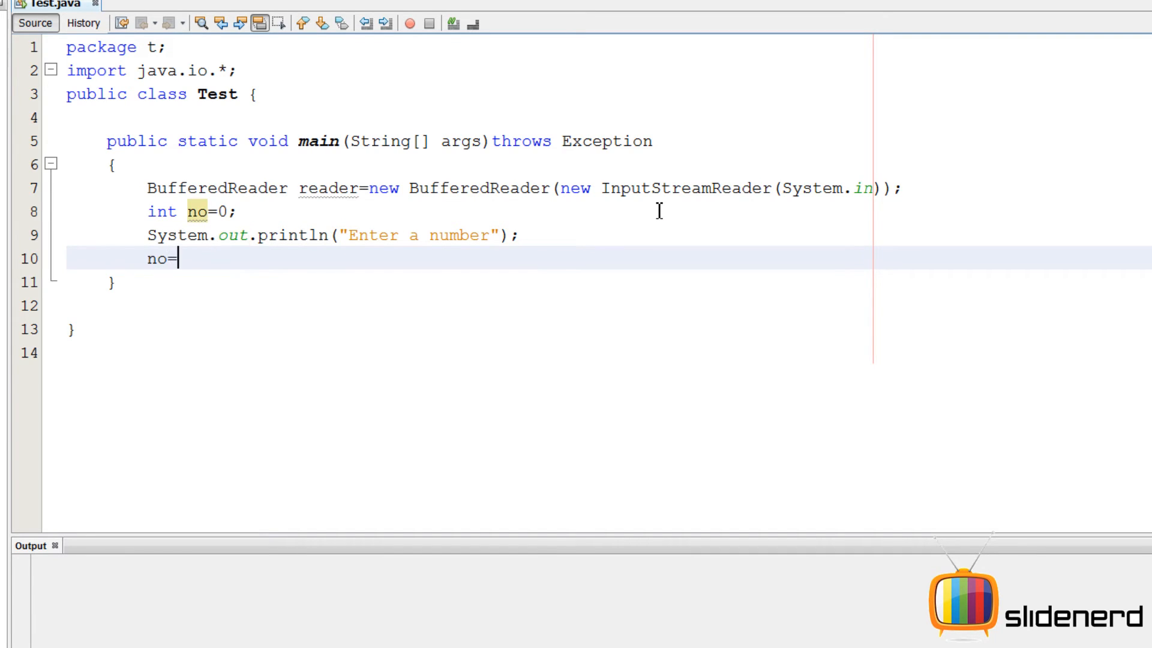
{"action": "type", "text": "Integer."}
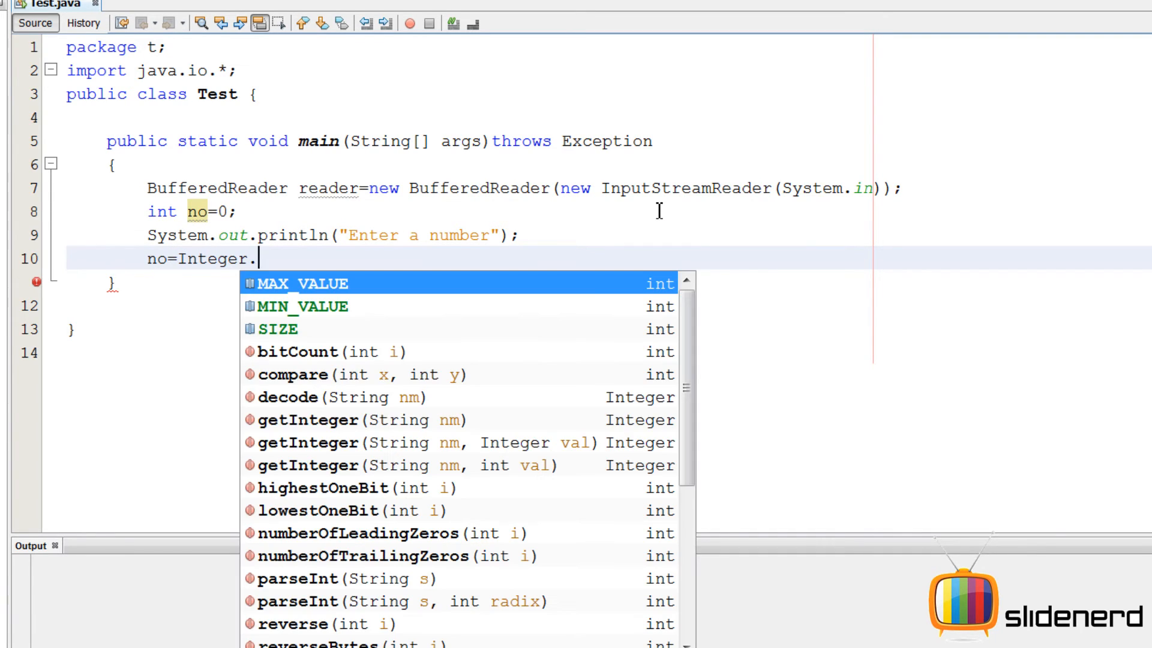
{"action": "type", "text": "parseInt(reader.readLine());"}
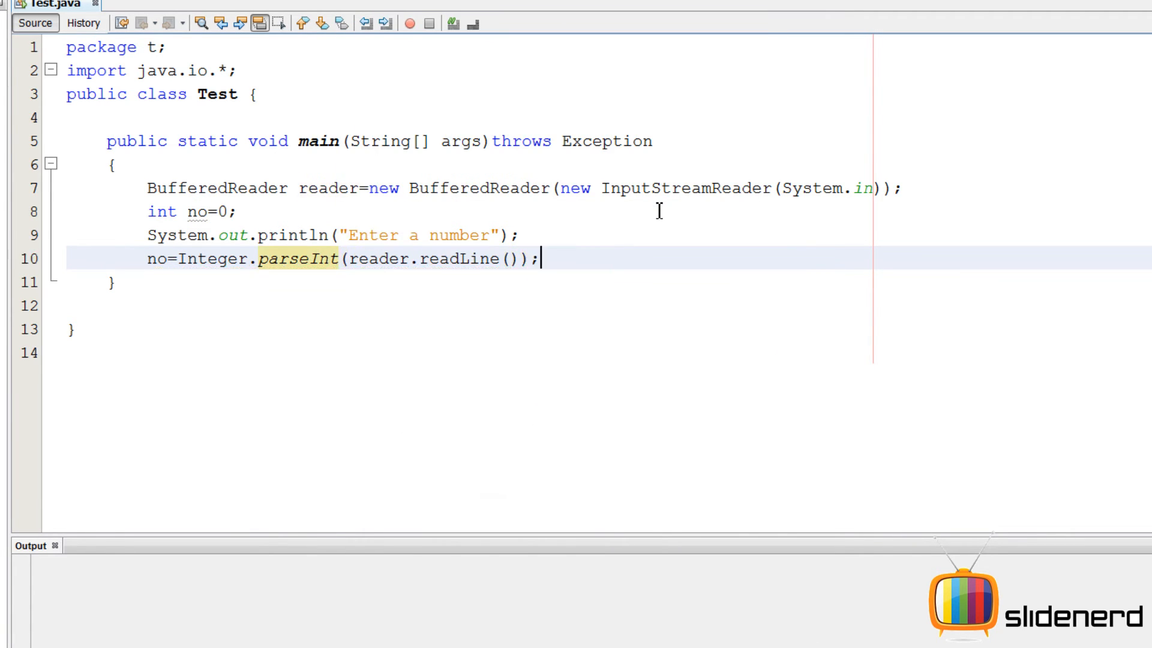
{"action": "key", "text": "enter"}
{"action": "type", "text": "while("}
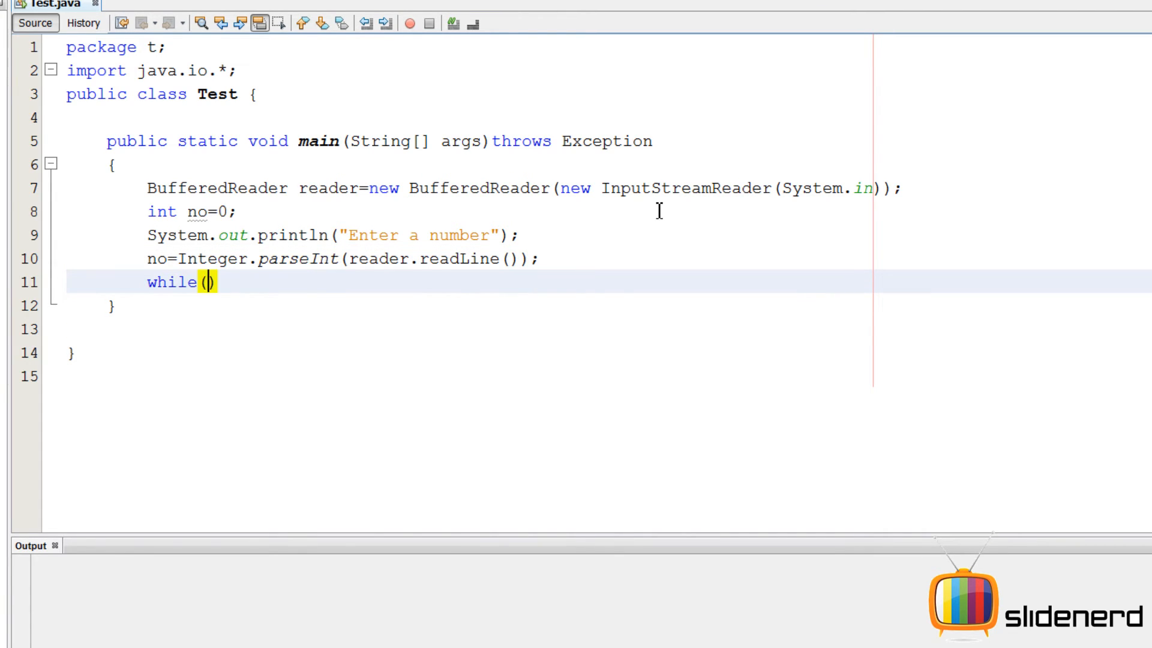
Step: Write while(no<0) printing 'Dude I need a positive number here' and re-reading no via parseInt
{"action": "type", "text": "no<0"}
{"action": "type", "text": "{"}
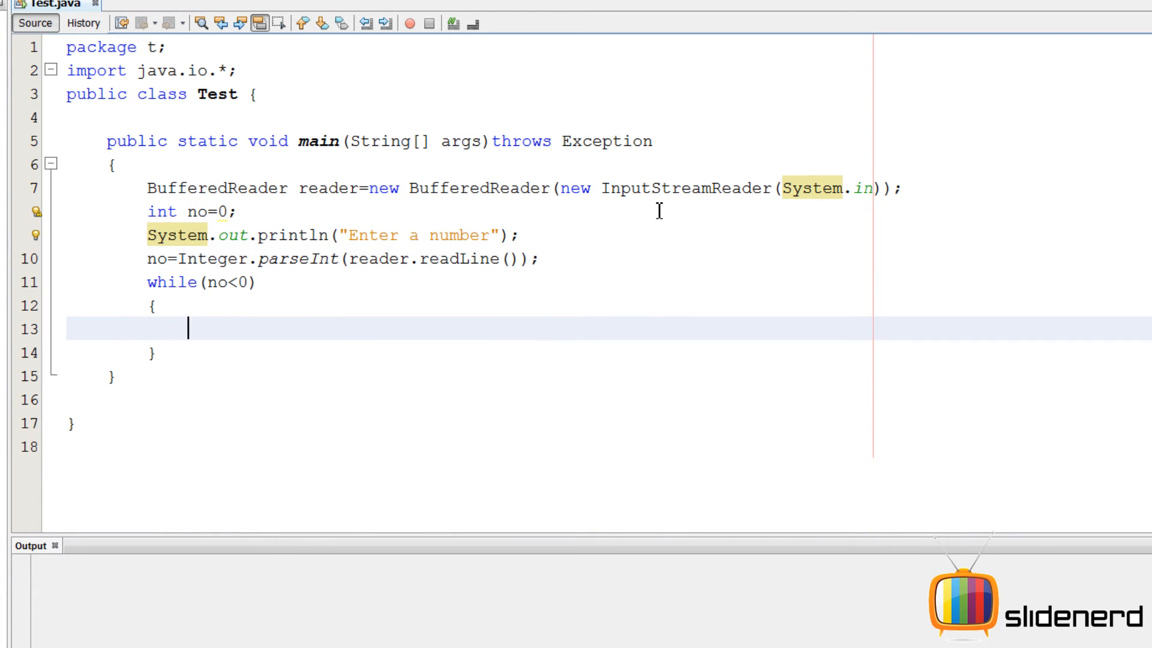
{"action": "type", "text": "System.out.println(\"Enter a number\");"}
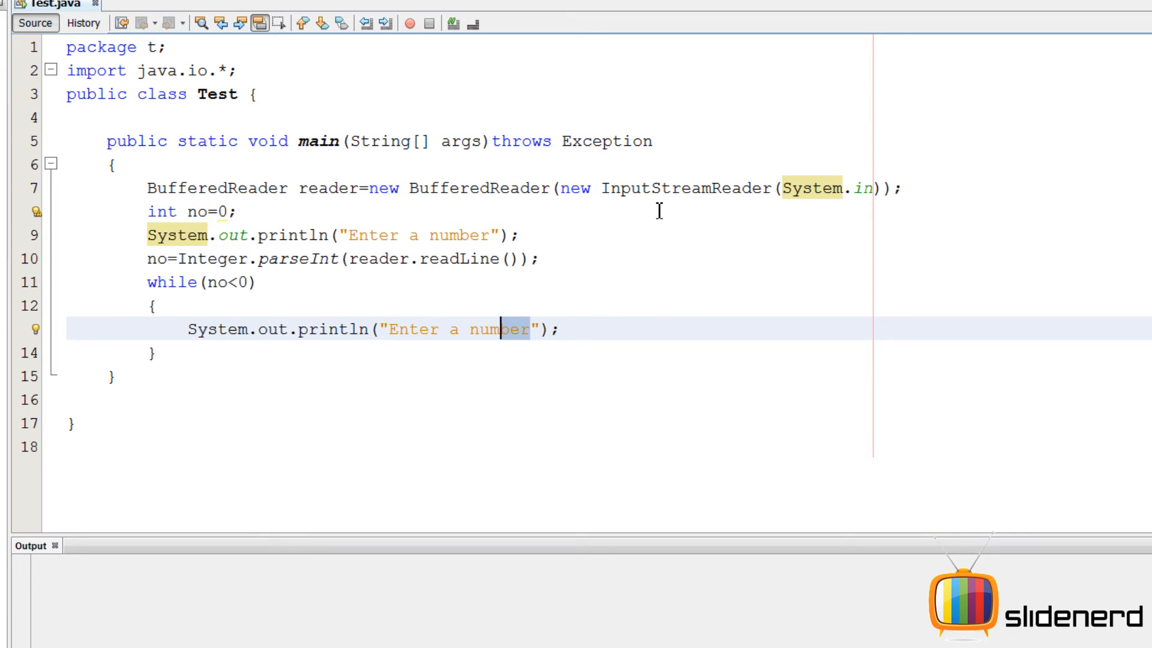
{"action": "type", "text": "Dude I"}
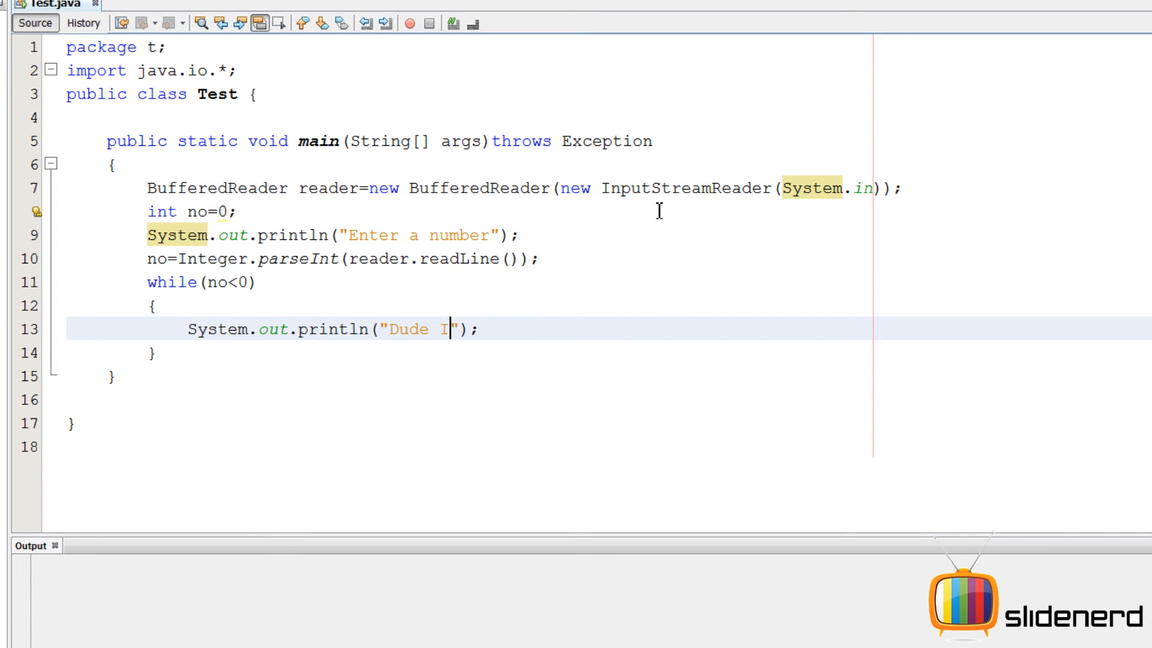
{"action": "type", "text": "need a positive"}
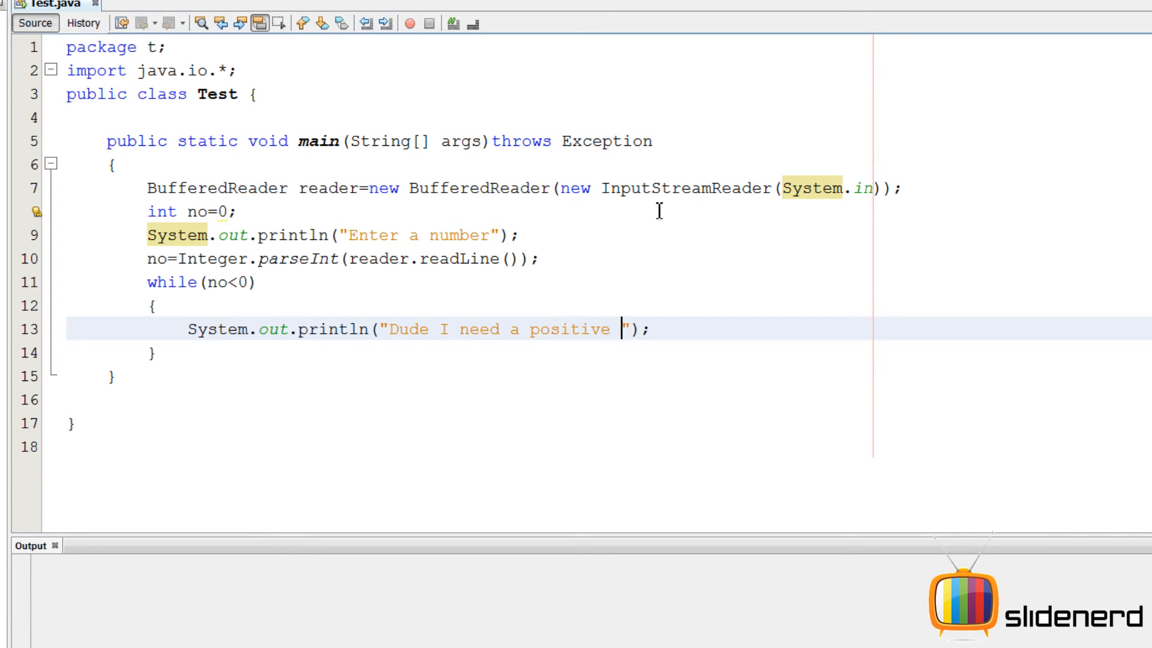
{"action": "type", "text": "number here"}
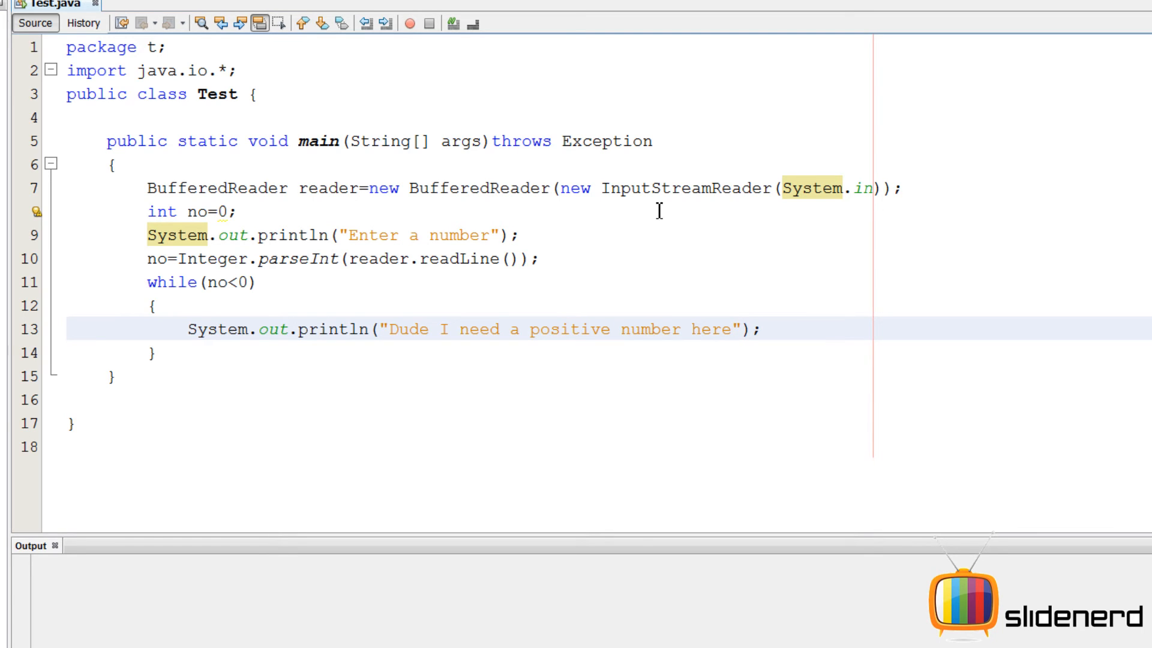
{"action": "type", "text": "no"}
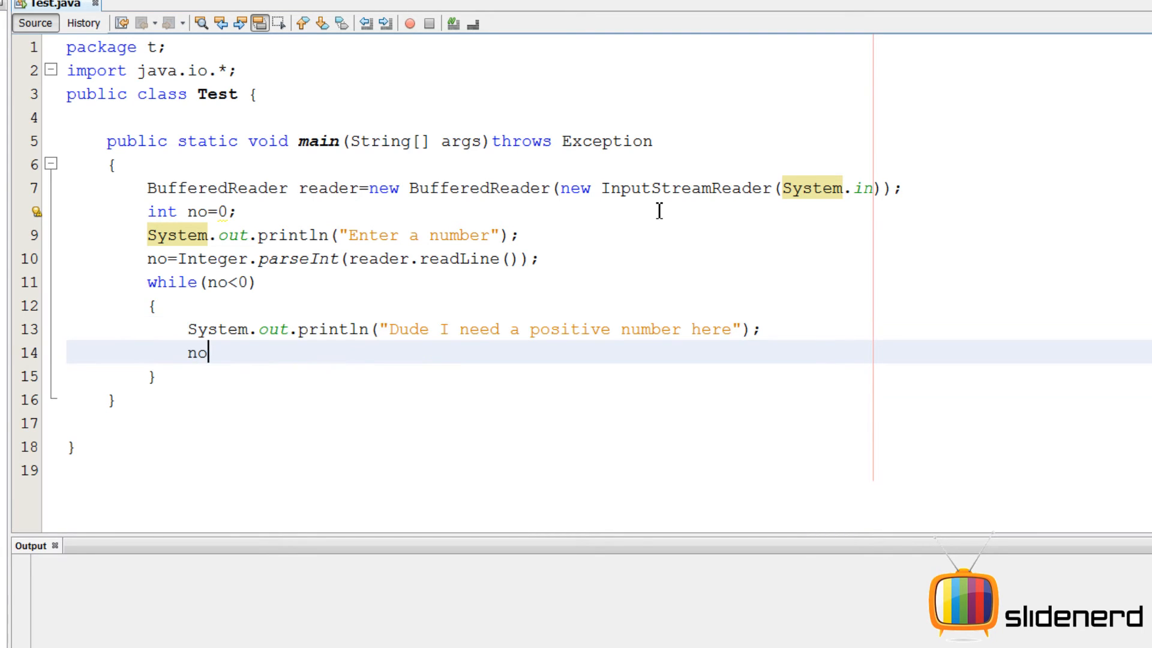
{"action": "type", "text": "=reader.readLine());"}
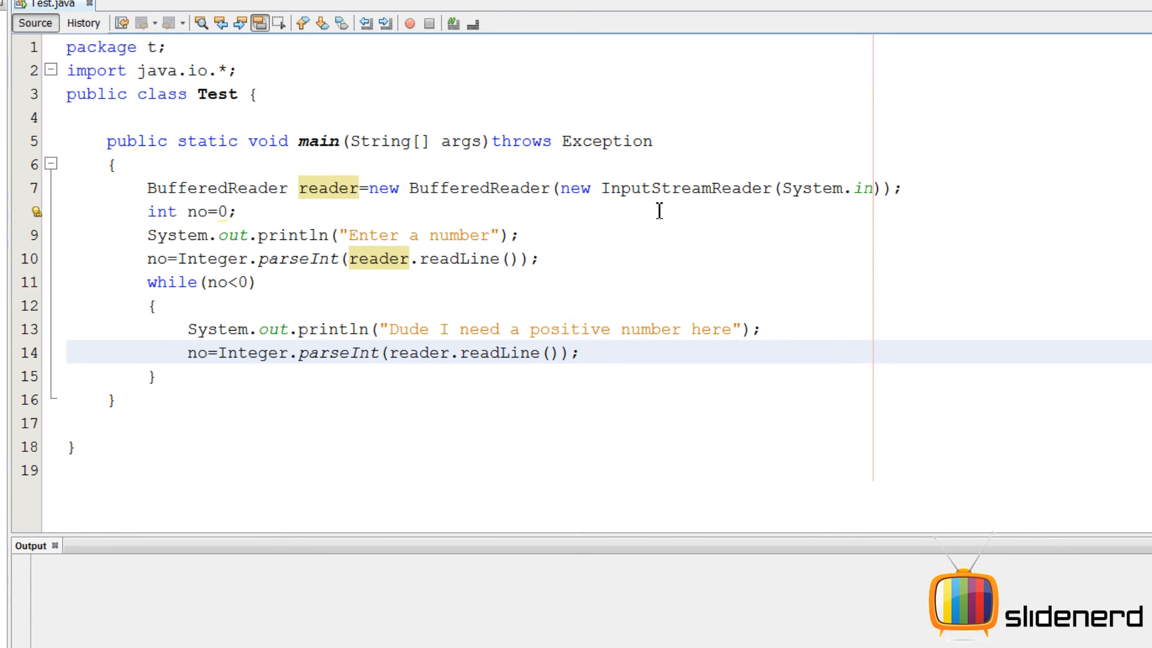
Step: Run Test entering -2, -5, -8 and 0, then re-run it entering 15
{"action": "key", "text": "shift+f6"}
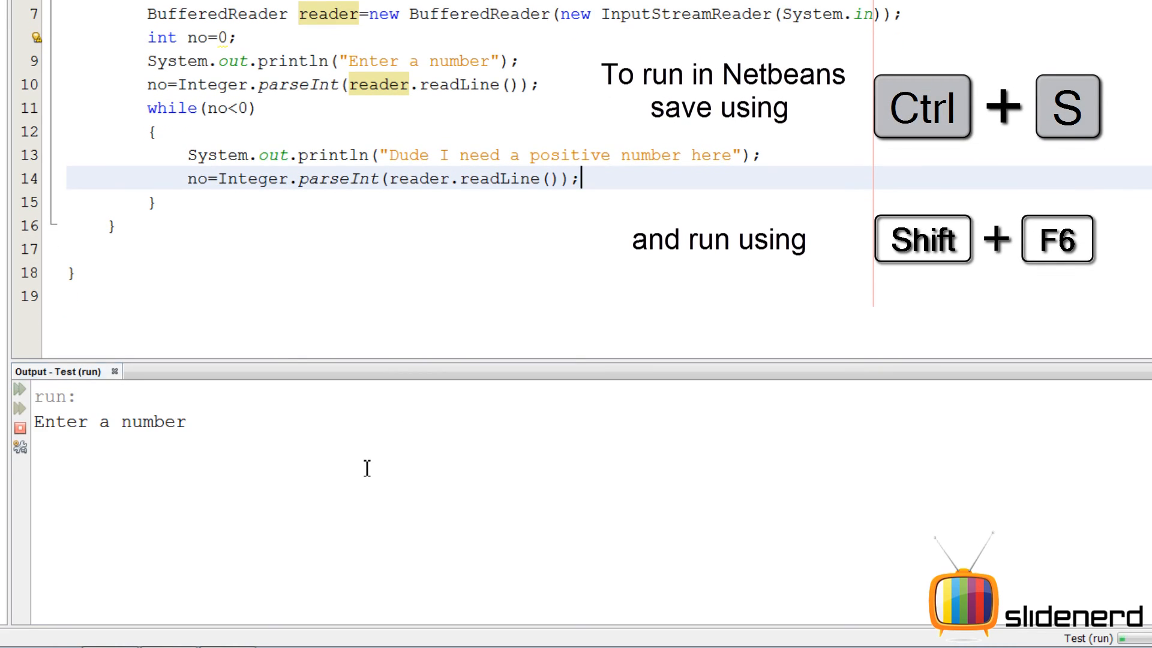
{"action": "type", "text": "-2"}
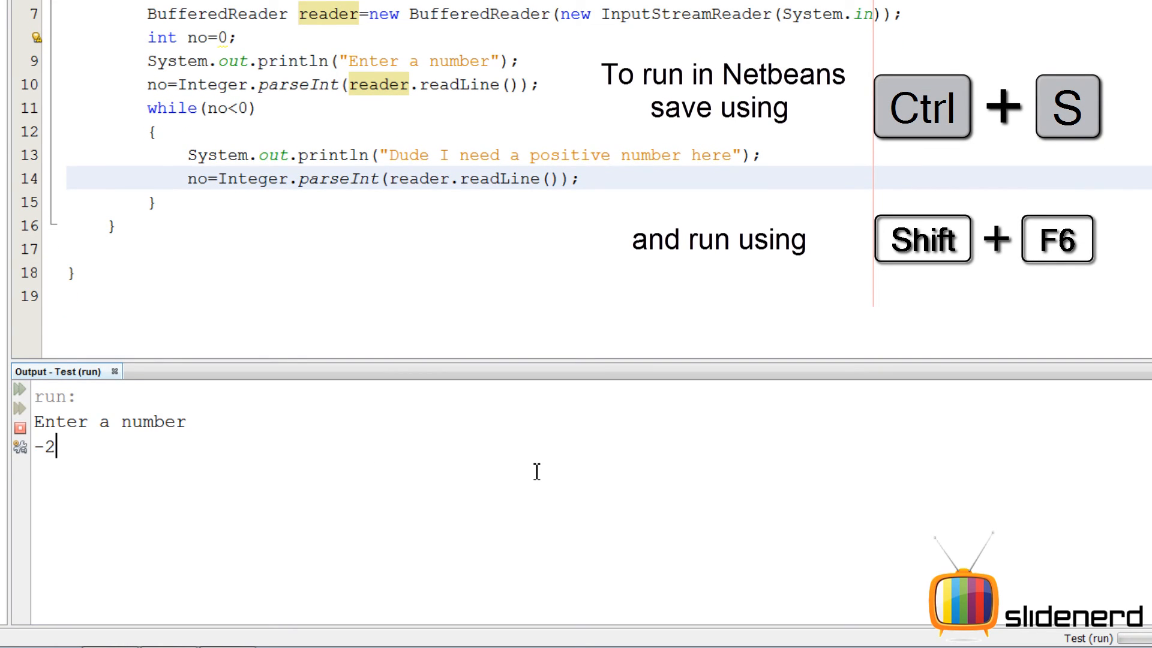
{"action": "type", "text": "-5"}
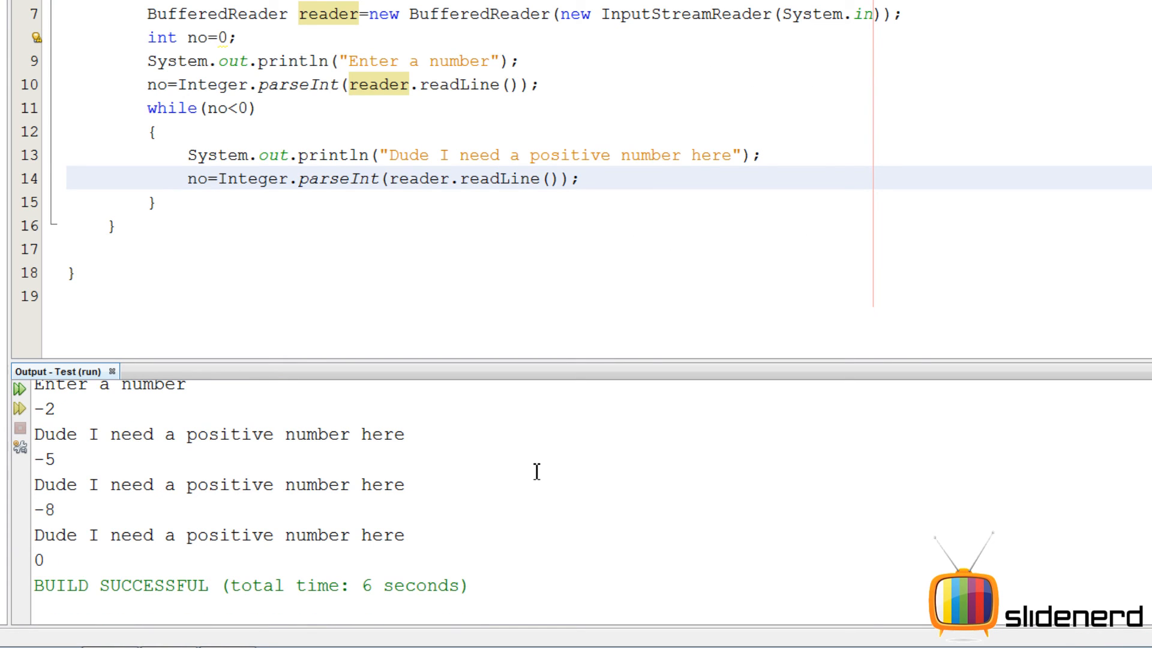
{"action": "mouse_move", "coordinate": [444, 136]}
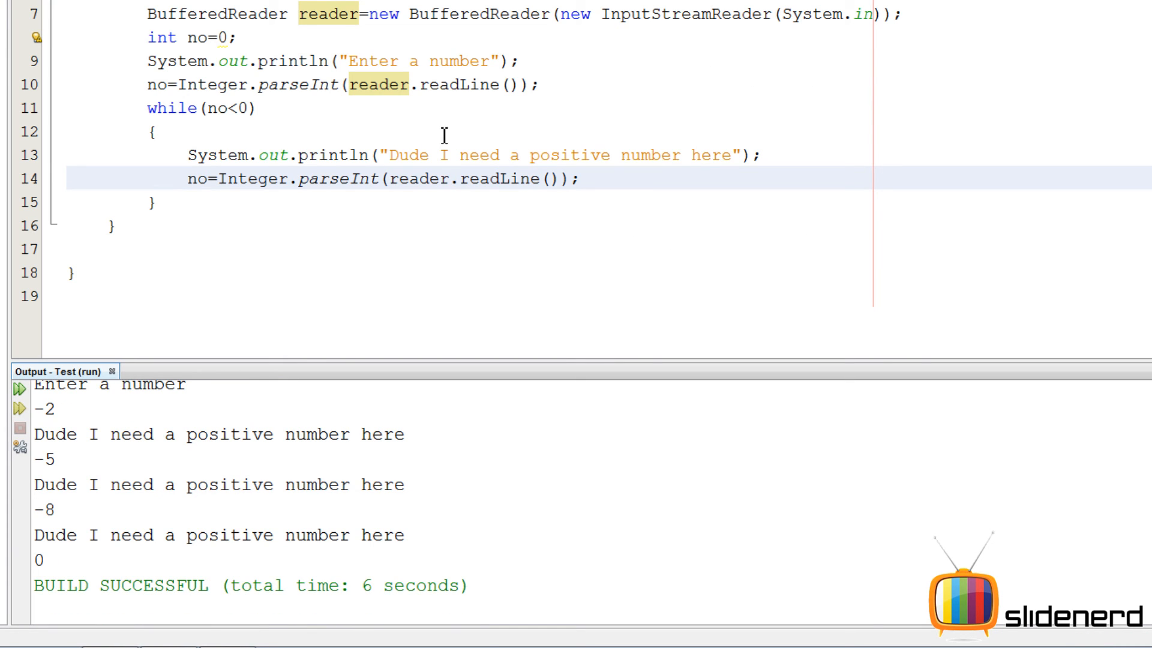
{"action": "left_click", "coordinate": [20, 388]}
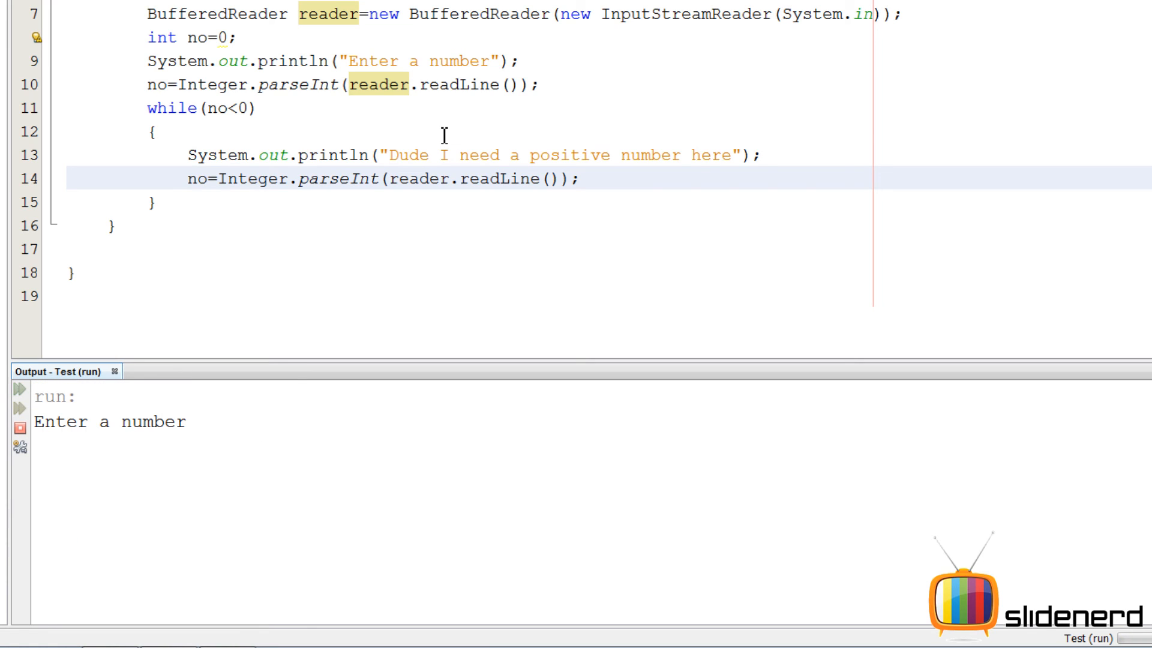
{"action": "type", "text": "15"}
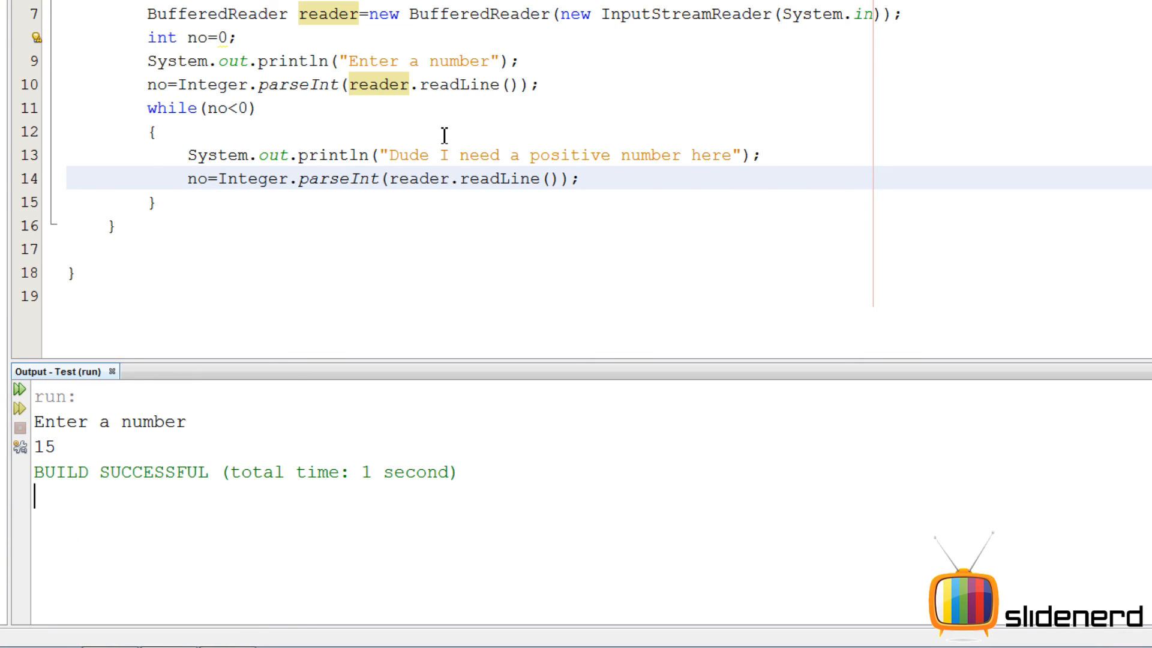